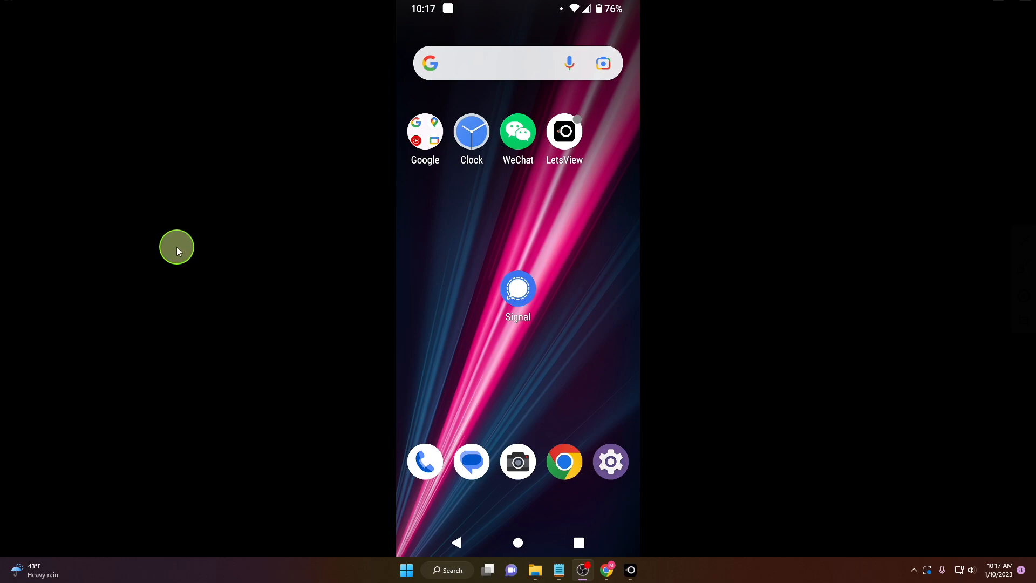
pyautogui.moveTo(546, 313)
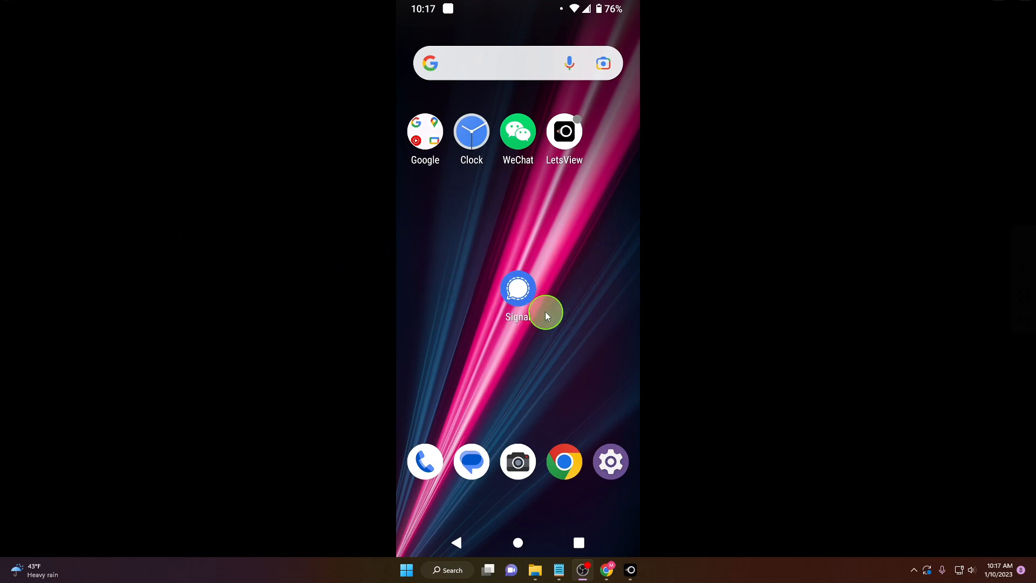
# - Launch Signal from the home screen to reach the chat list
pyautogui.click(519, 288)
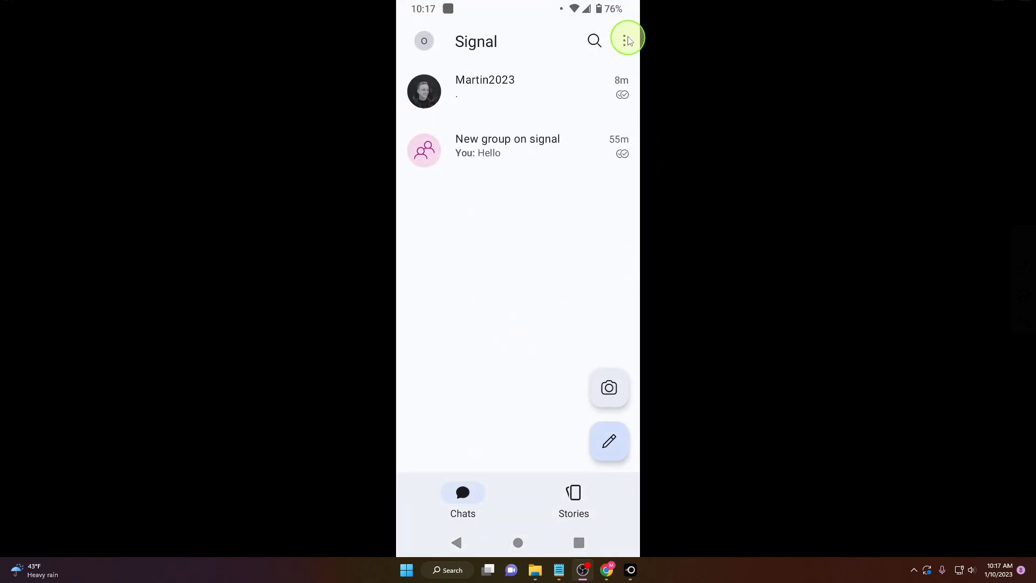
# - Navigate from the overflow menu through Settings to the Account page
pyautogui.click(626, 38)
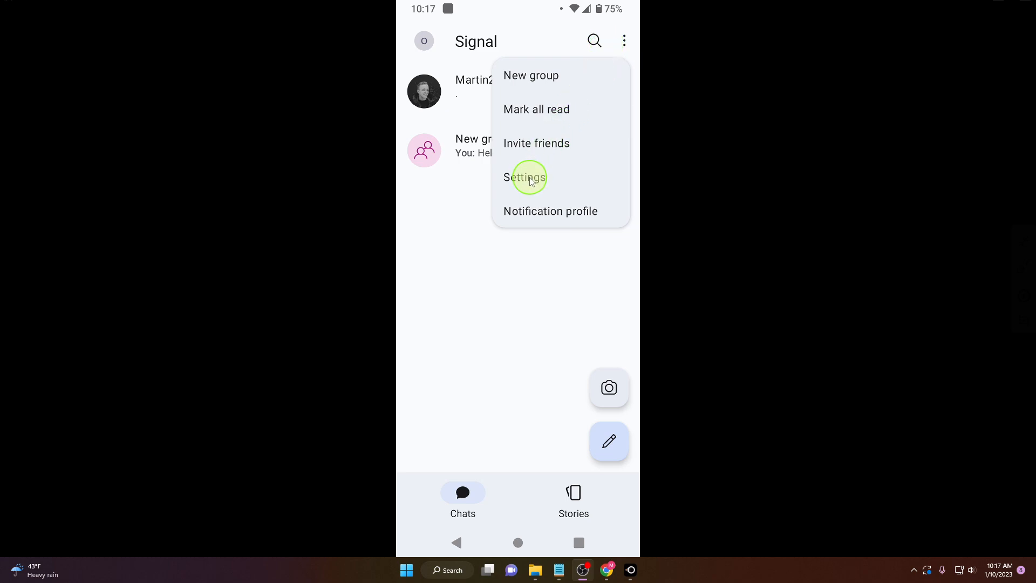
pyautogui.click(526, 177)
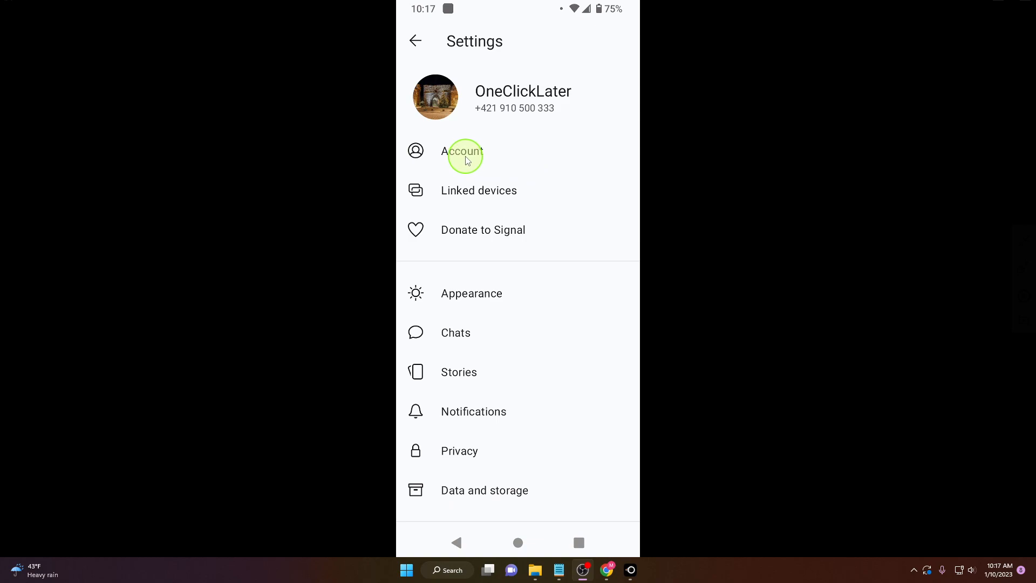
pyautogui.click(464, 157)
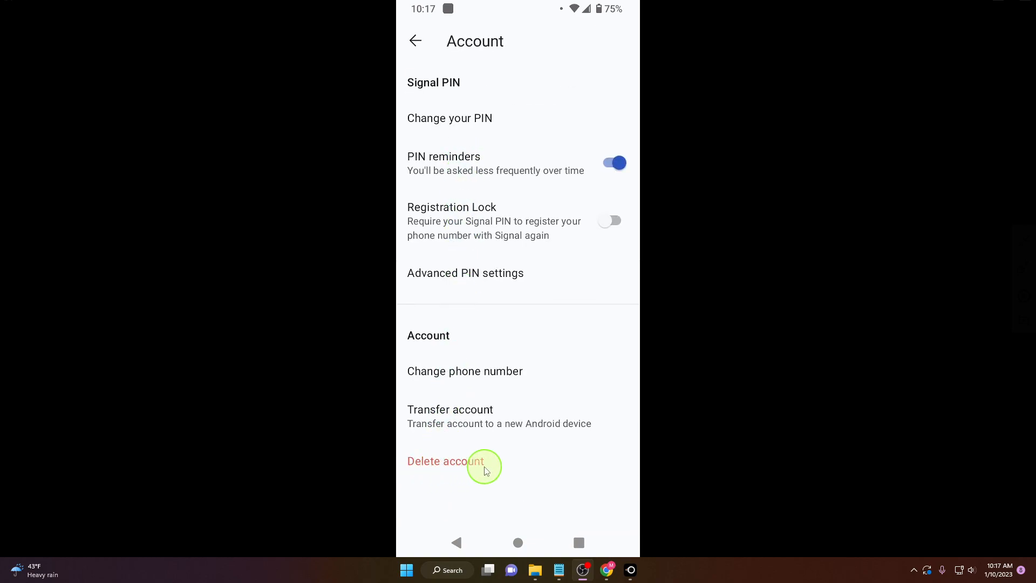
# - Start account deletion with Slovakia as country and phone number 91050 entered
pyautogui.click(445, 461)
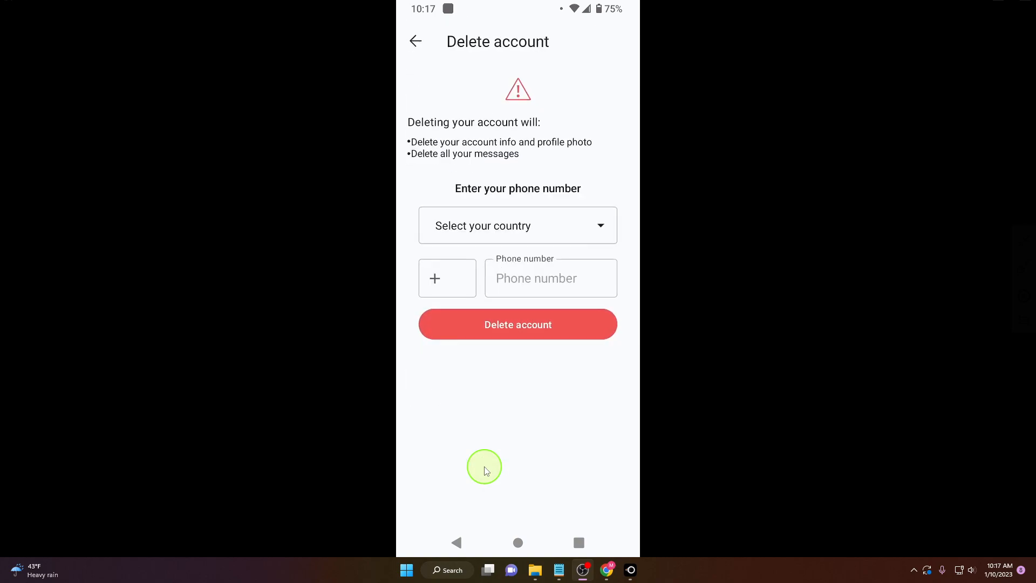
pyautogui.moveTo(523, 214)
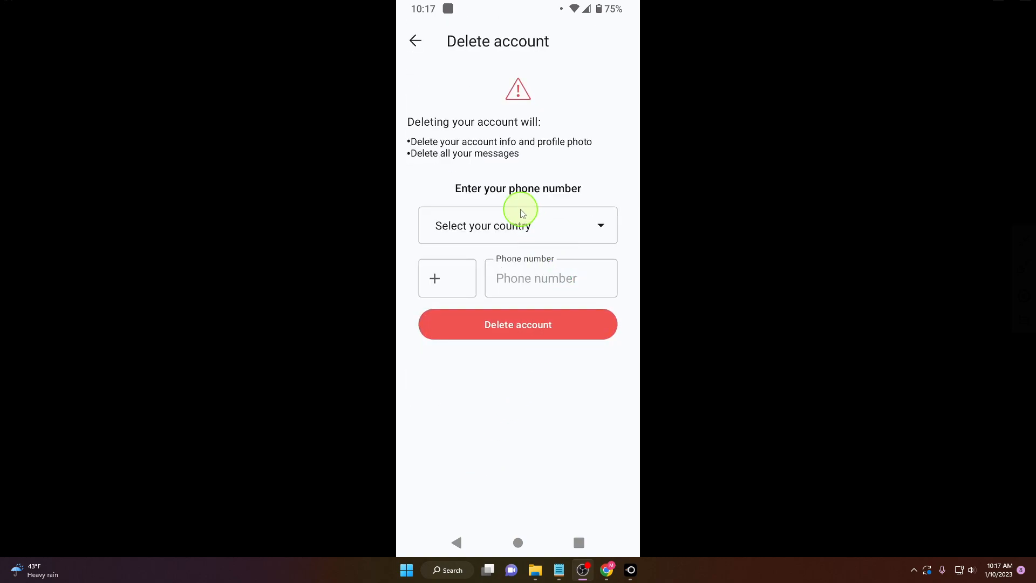
pyautogui.moveTo(643, 160)
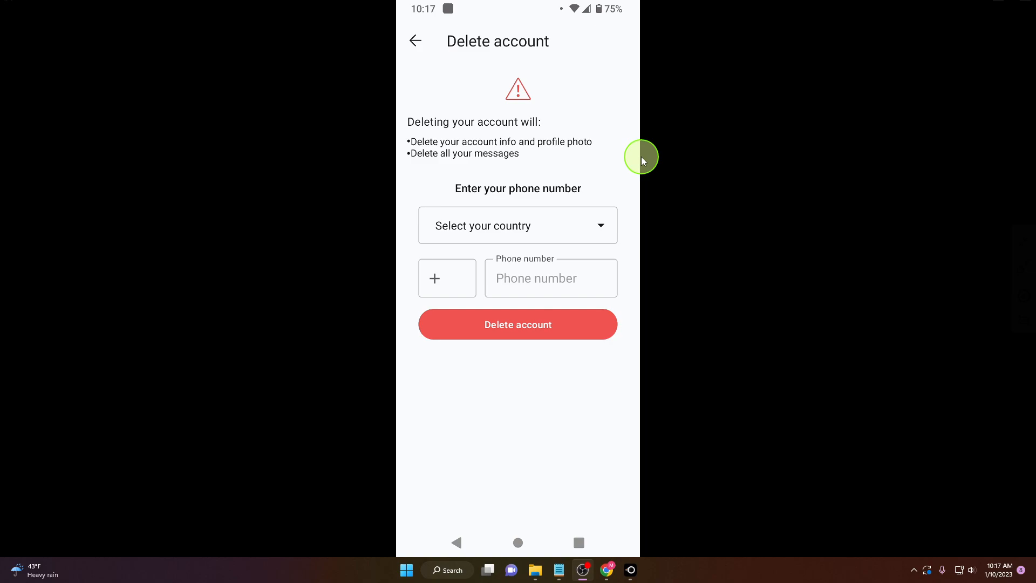
pyautogui.moveTo(543, 251)
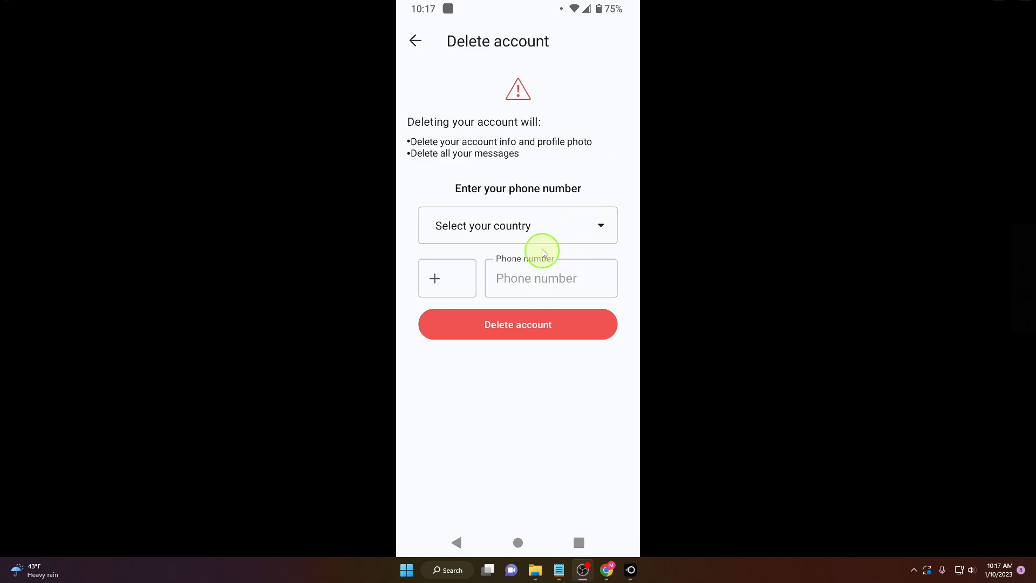
pyautogui.click(518, 225)
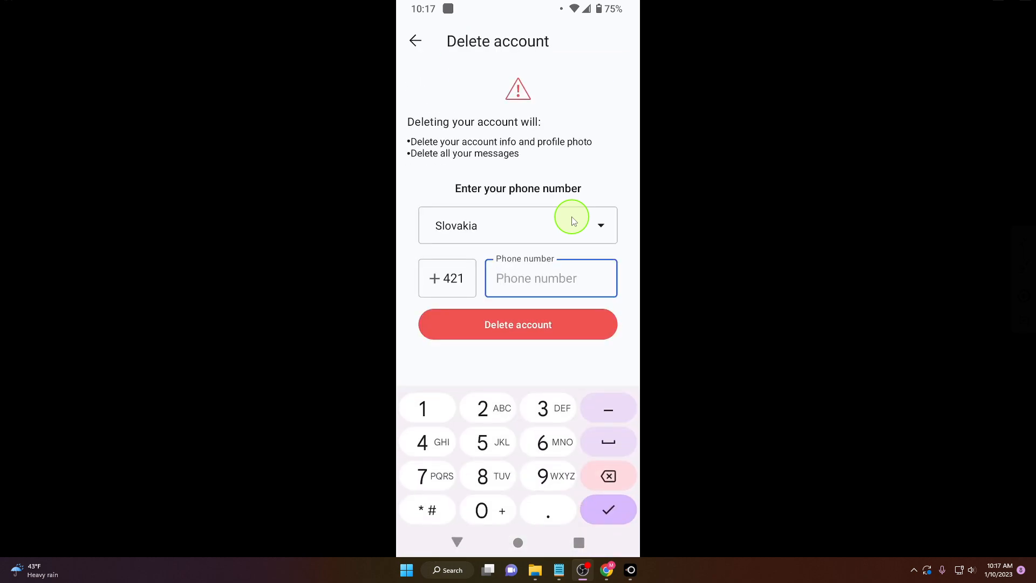
pyautogui.write('910500333')
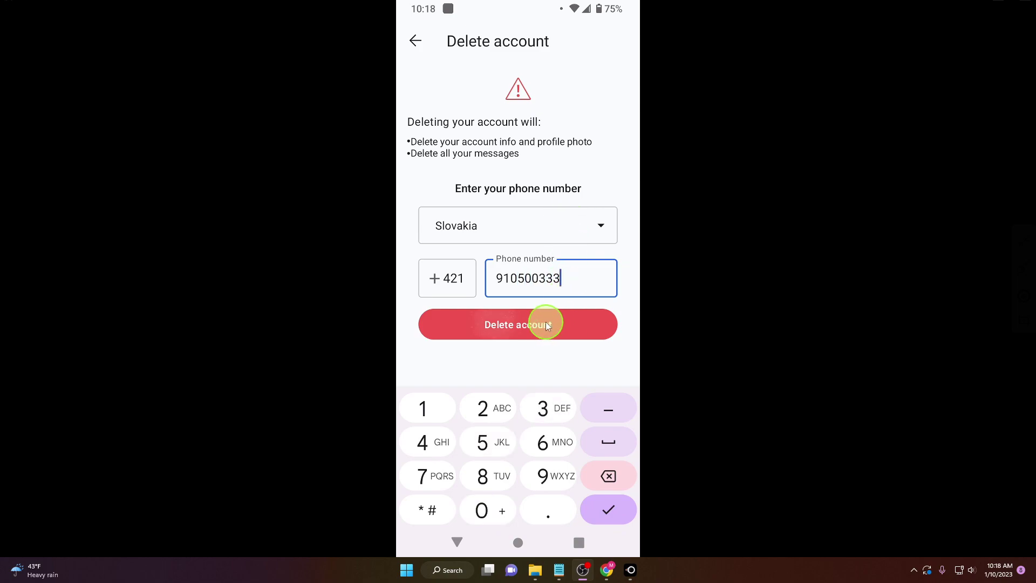
# - Confirm permanent deletion of the Signal account, returning to the home screen
pyautogui.click(518, 324)
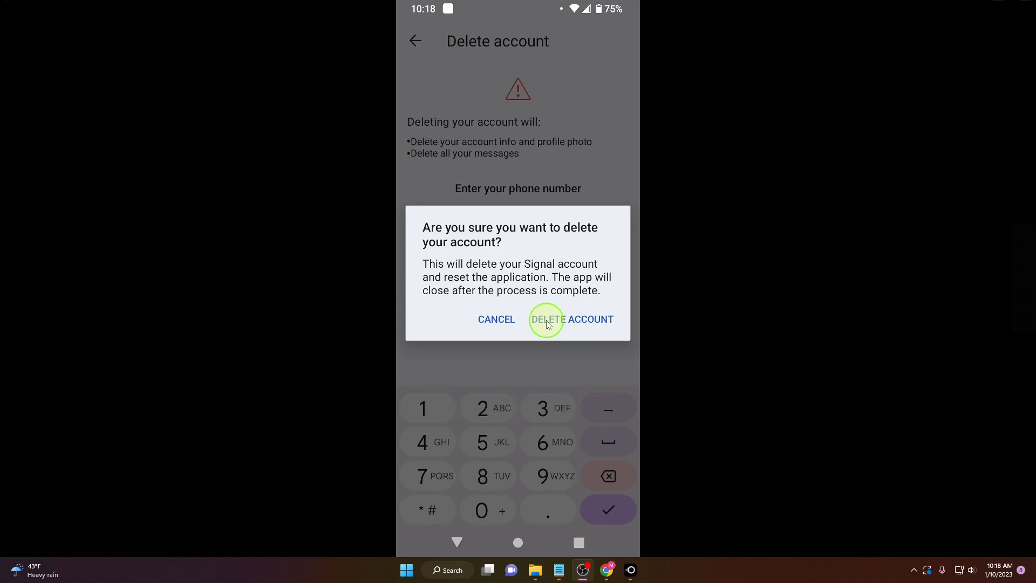
pyautogui.moveTo(584, 322)
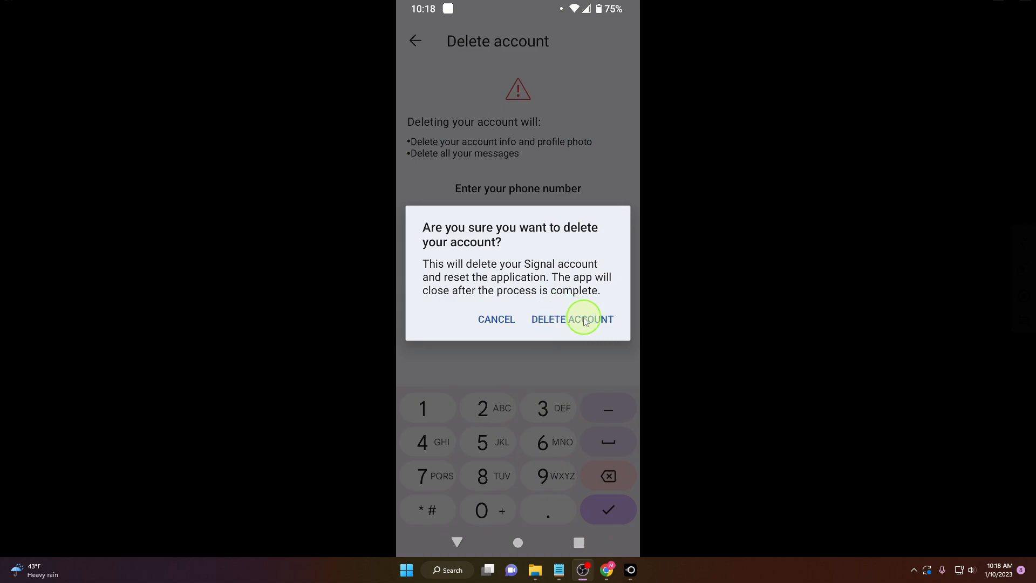
pyautogui.click(572, 319)
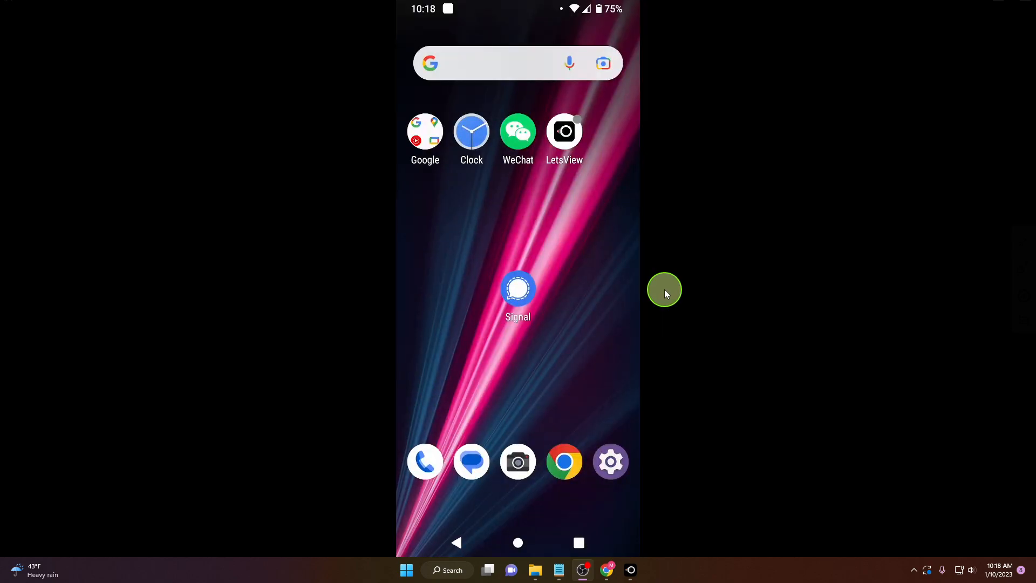
pyautogui.click(518, 288)
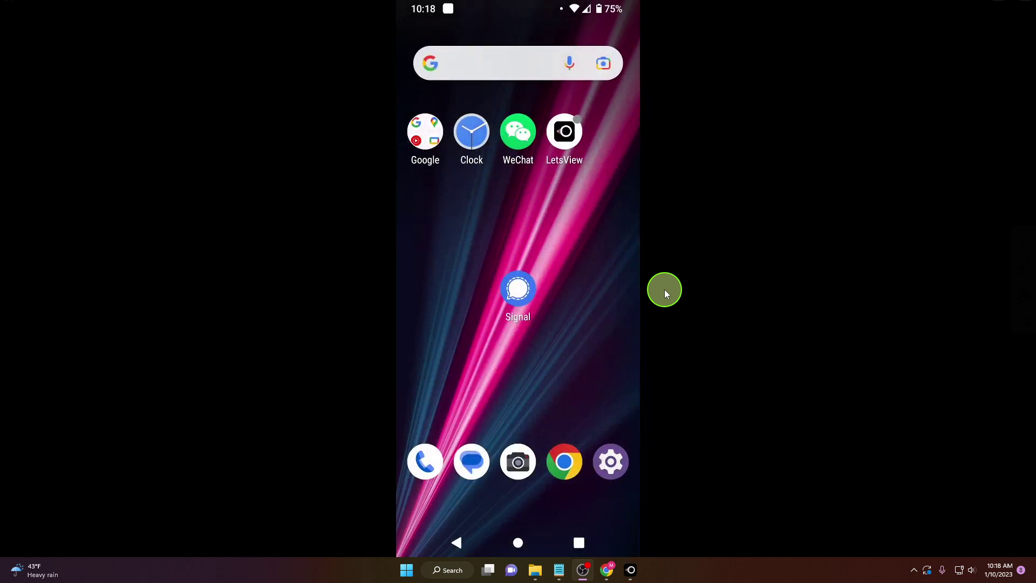
pyautogui.moveTo(665, 283)
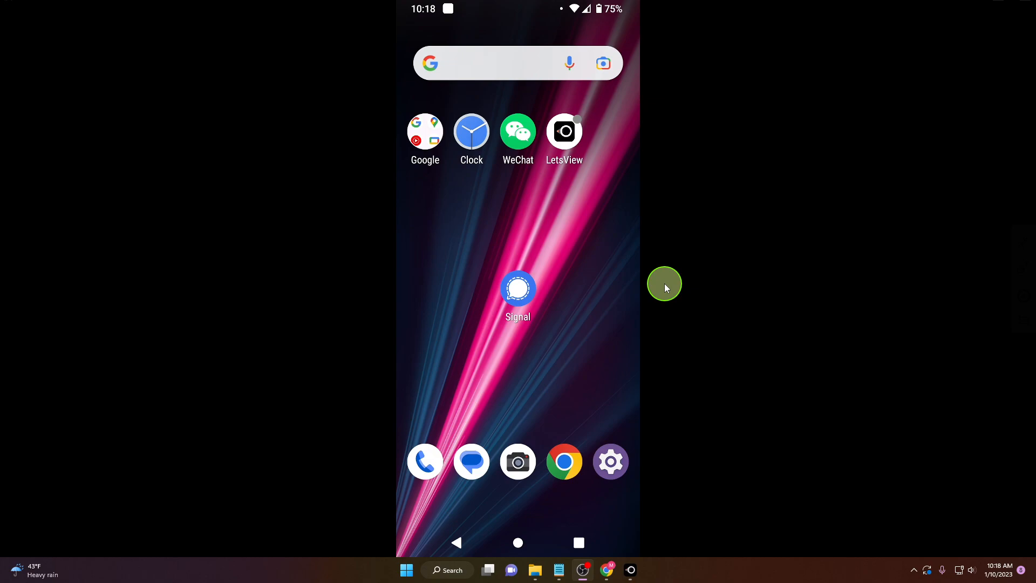